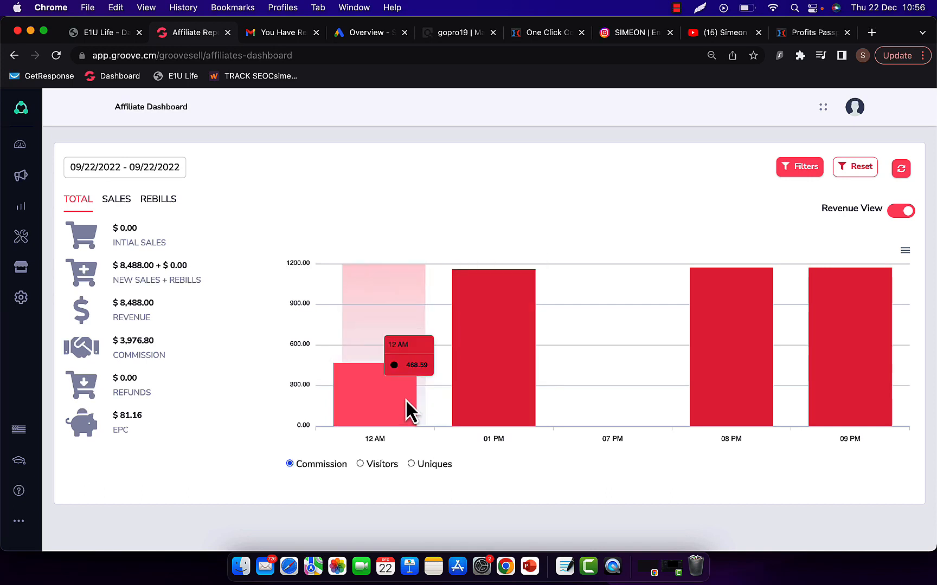
mouse_move(538, 353)
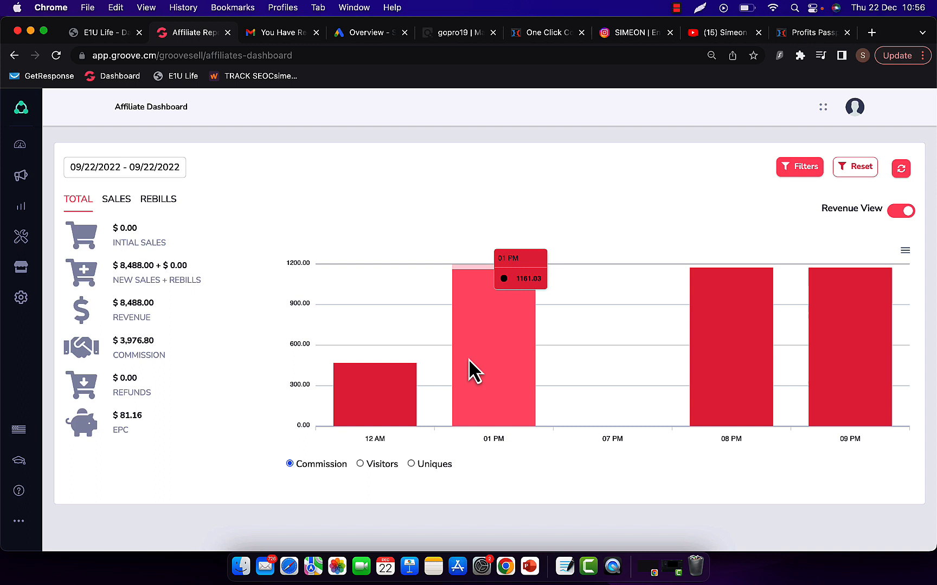
mouse_move(754, 355)
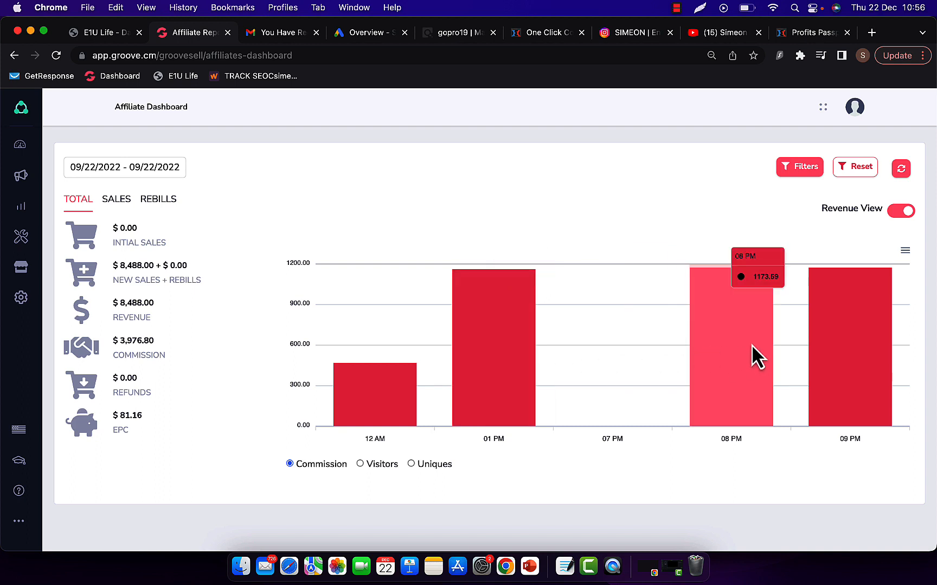
mouse_move(701, 162)
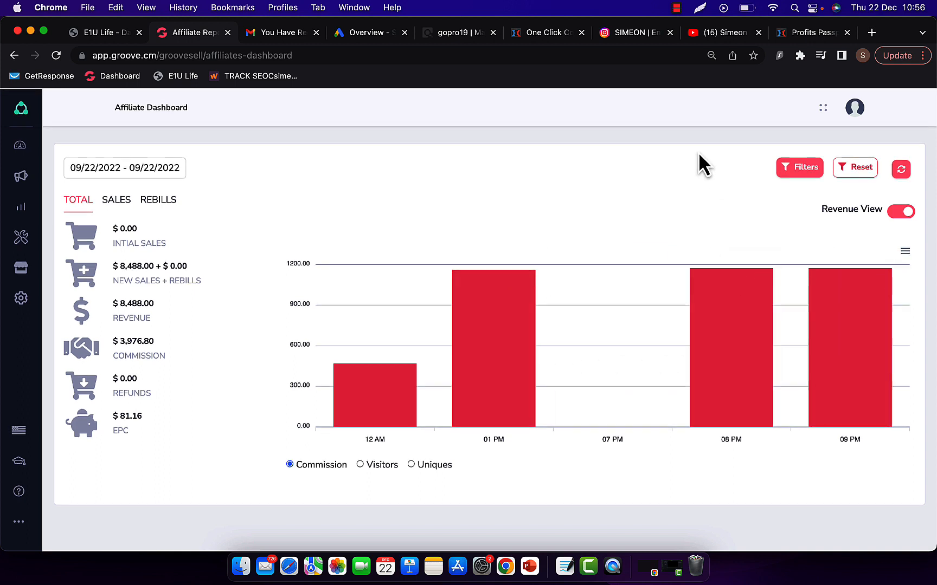
Log out of E1U Life and log back in to the dashboard (164 members, $29,745 earned).
click(103, 32)
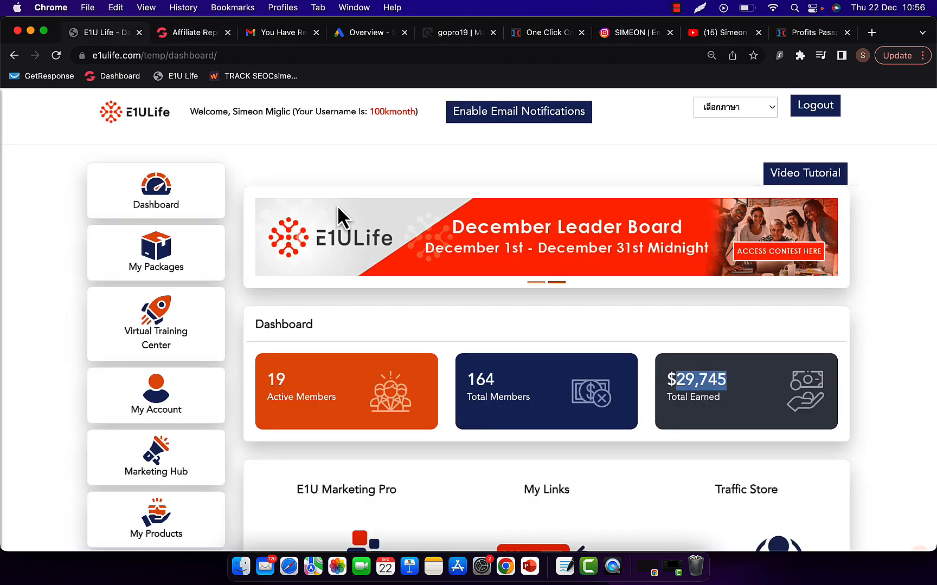
mouse_move(720, 385)
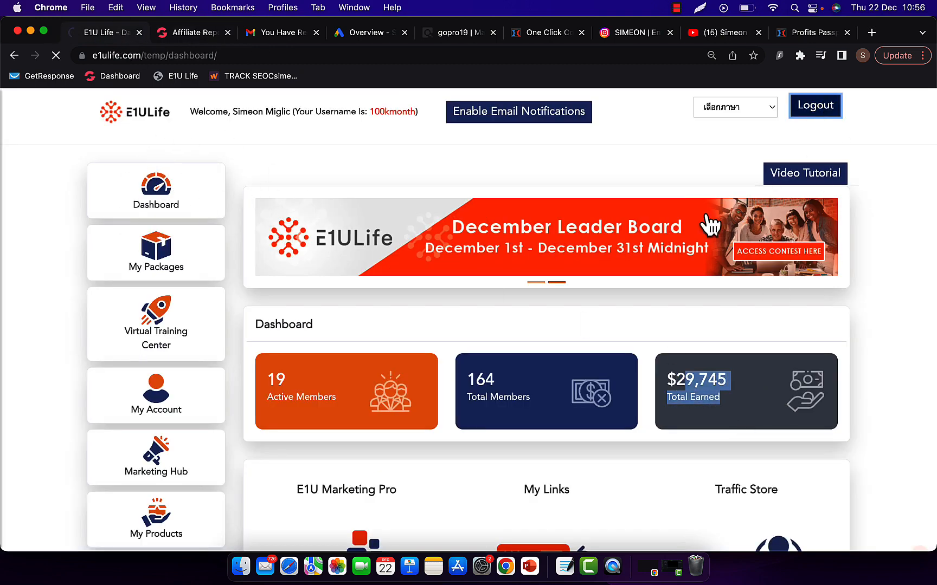
click(814, 106)
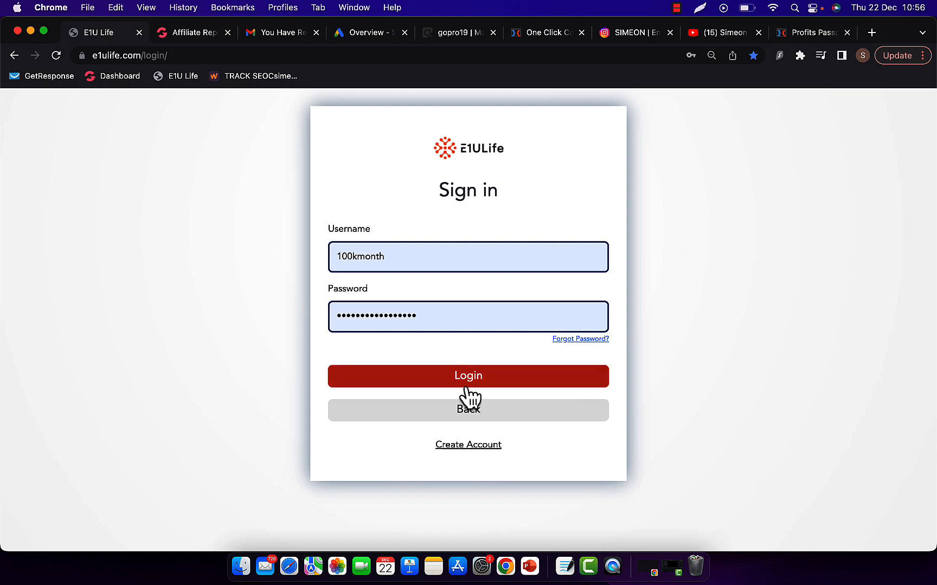
click(468, 376)
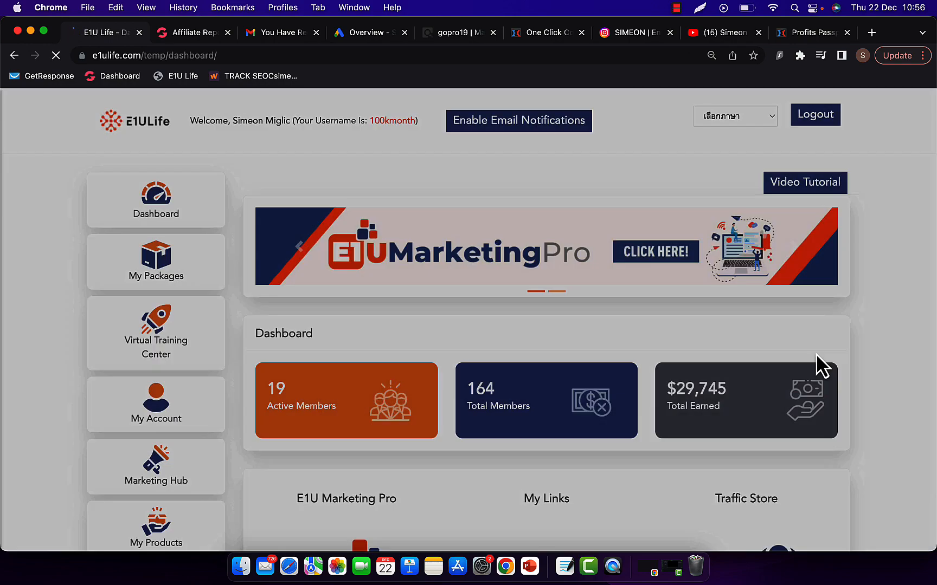
scroll(down, 3)
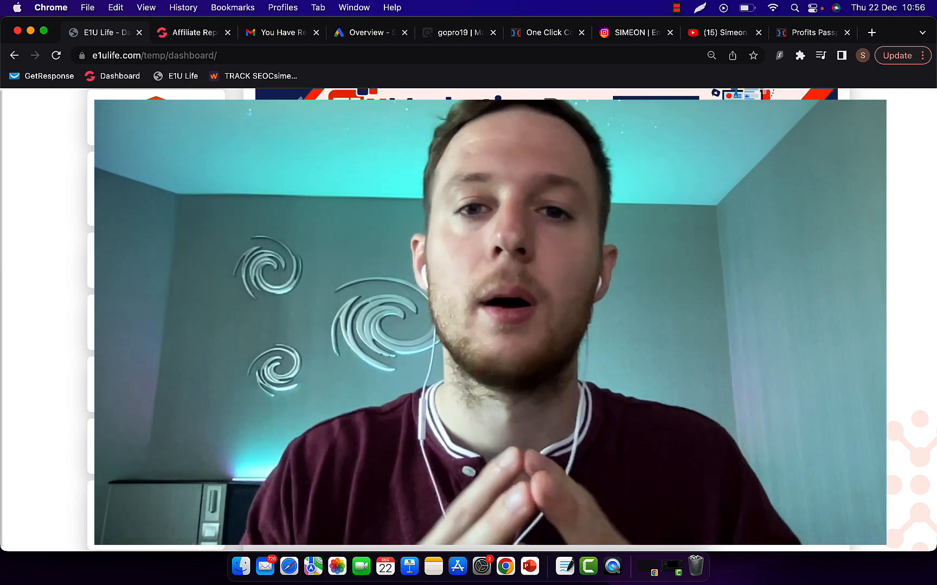
Pass through Instagram and bring up the Keynote RESULTS deck on the affiliate tutorial slide.
click(630, 33)
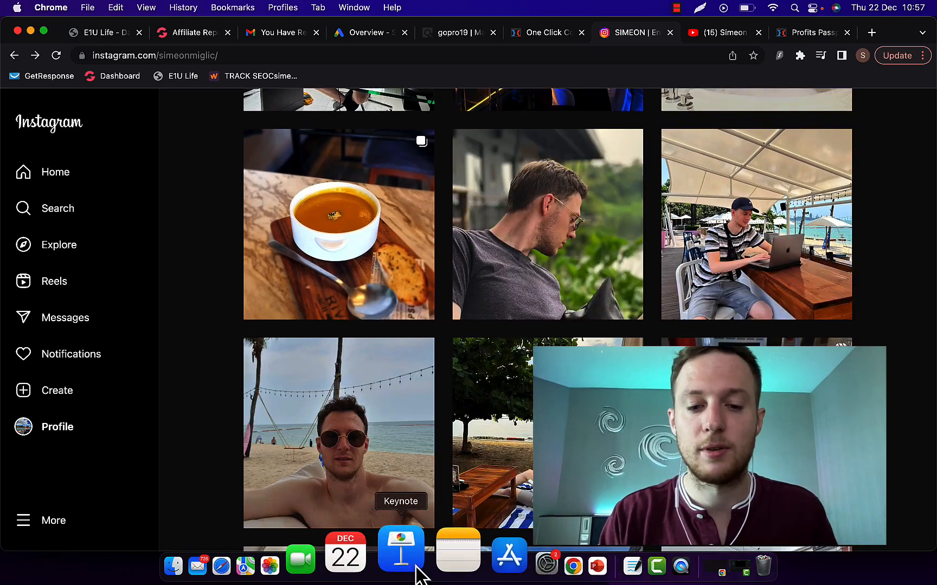
click(401, 550)
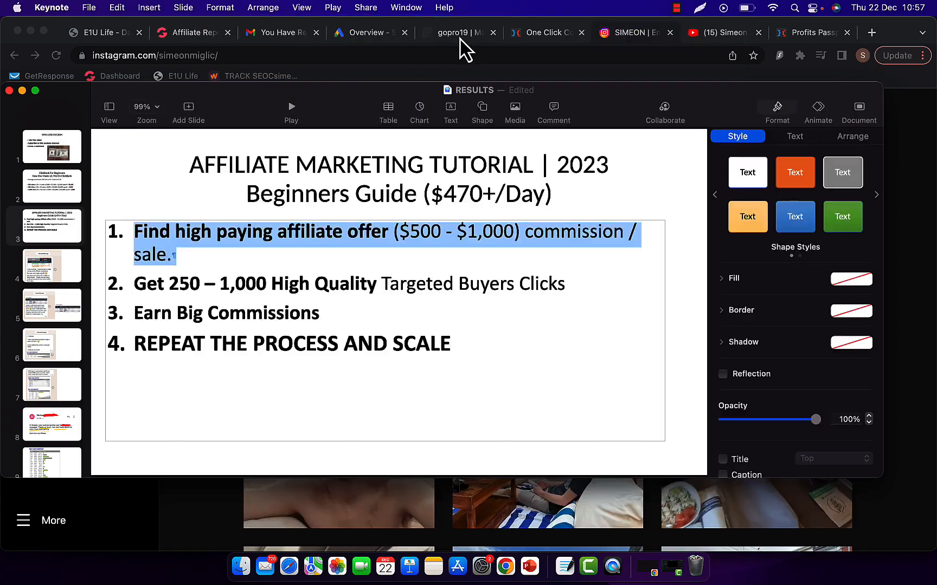
Show ClickBank's 'super affiliate system' results, scrolled to the $1,012.35-per-conversion offer.
click(454, 33)
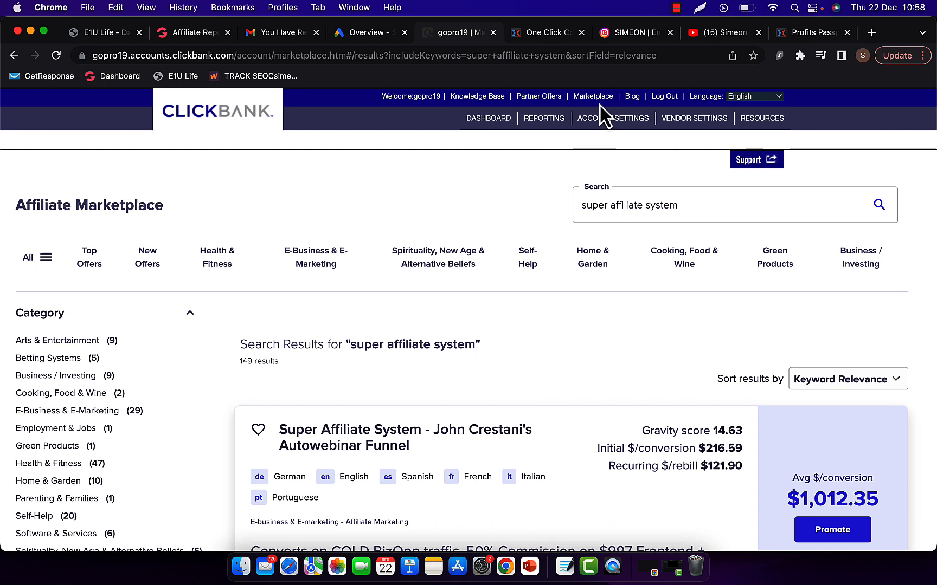
mouse_move(590, 106)
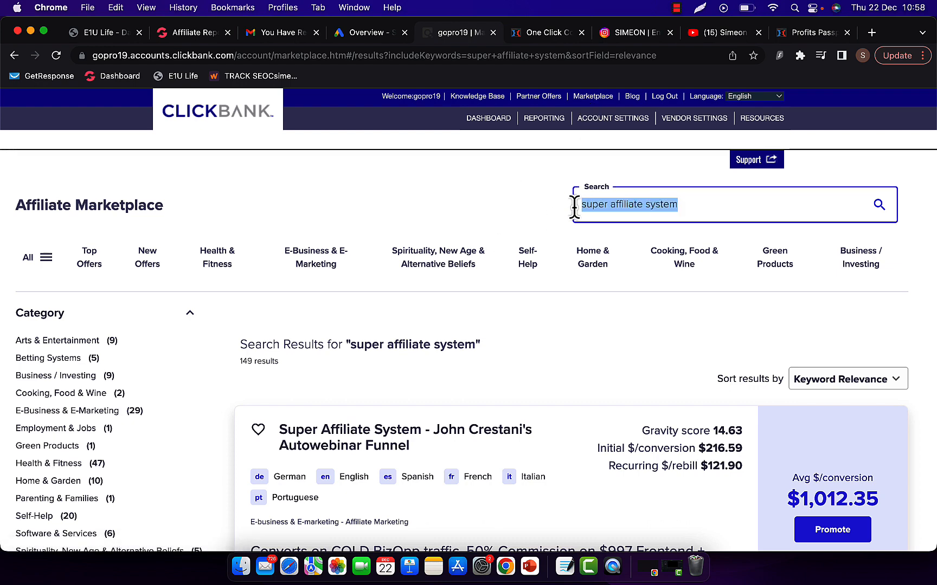
mouse_move(856, 382)
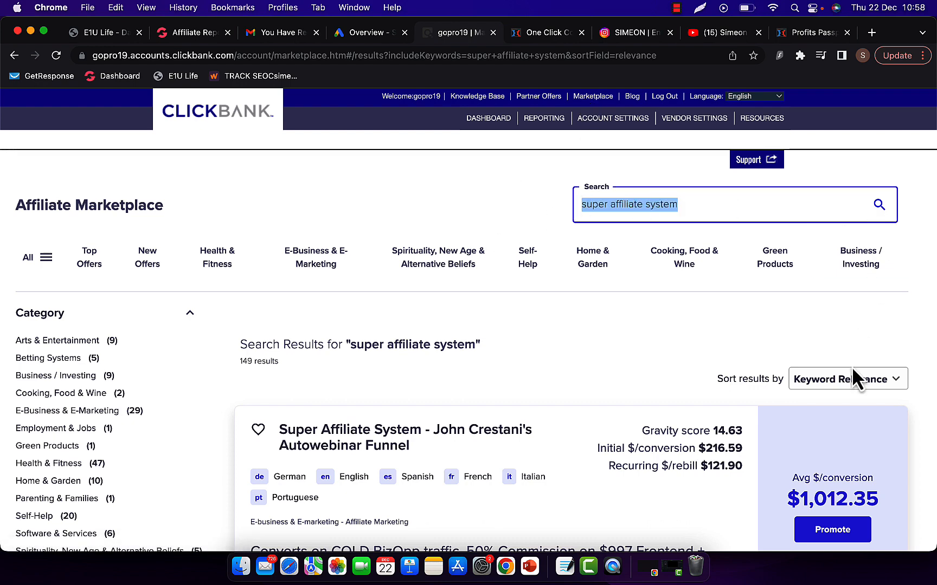
scroll(down, 3)
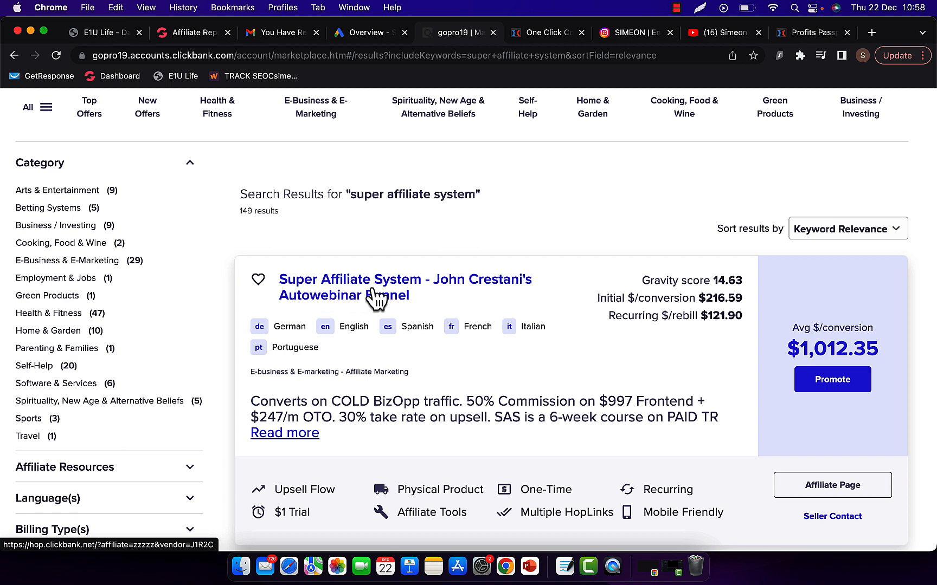
scroll(down, 3)
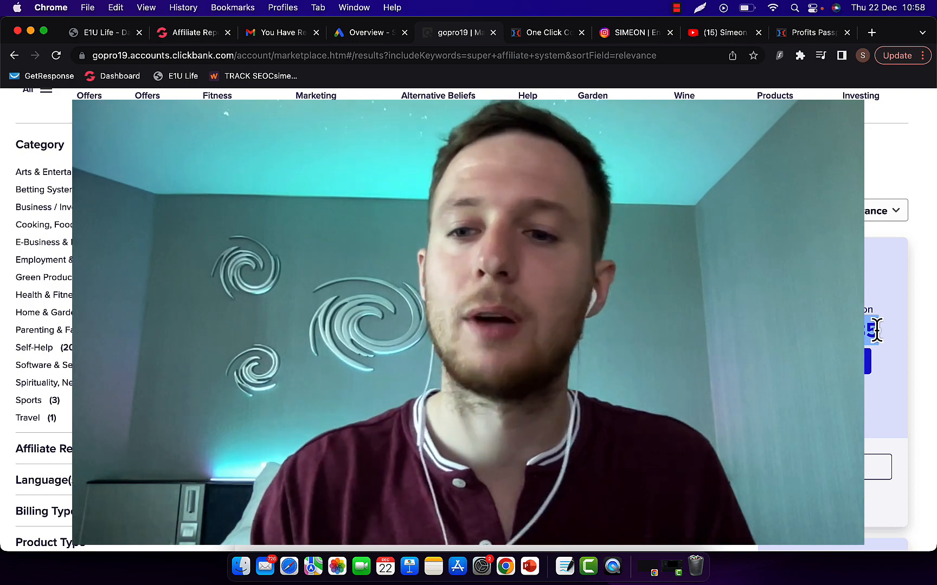
click(832, 361)
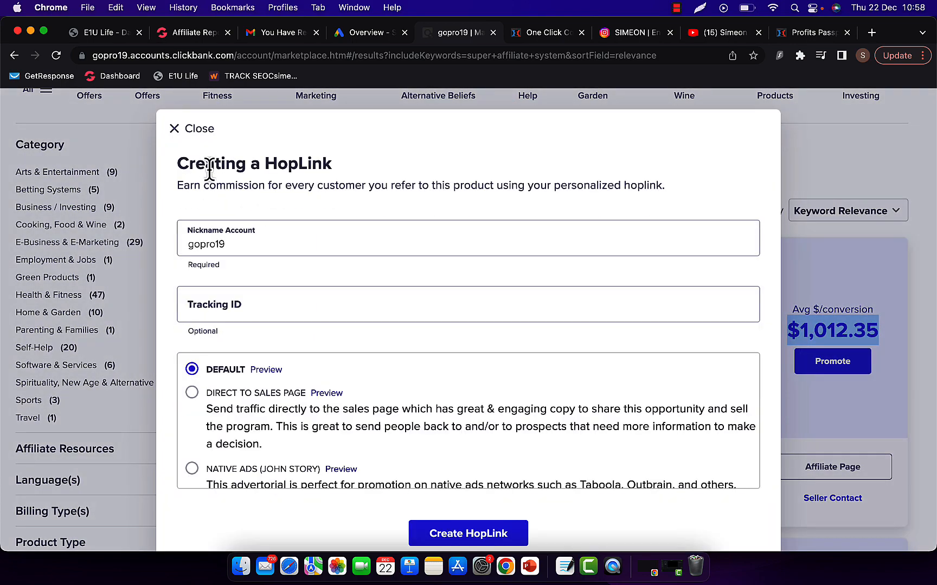
double_click(206, 244)
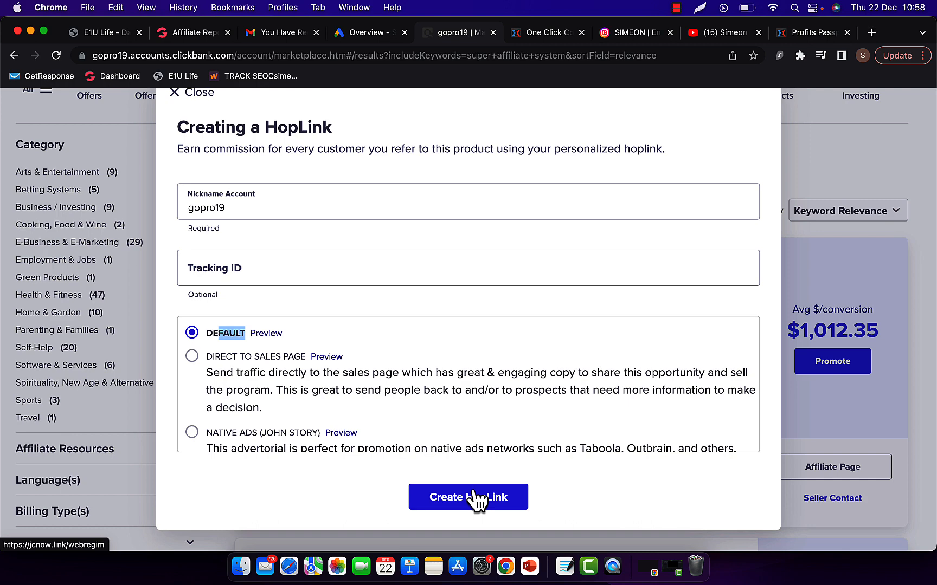
scroll(down, 3)
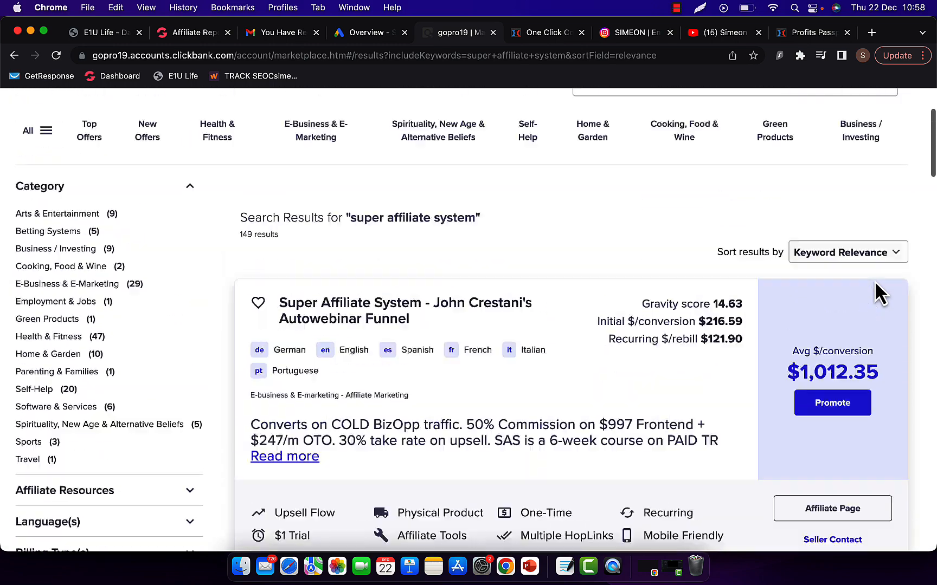
click(403, 563)
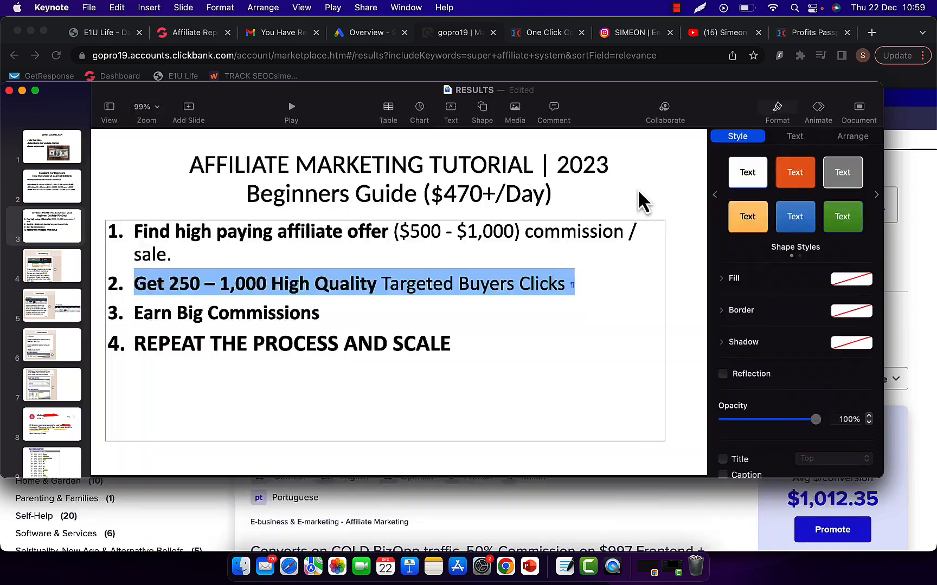
Move from the Keynote slide to the Google Ads overview tab.
click(454, 33)
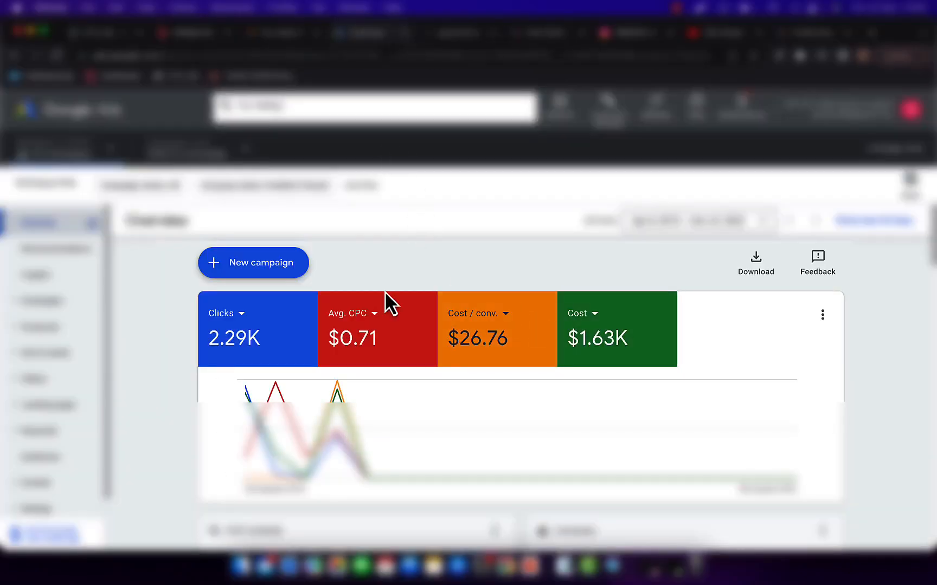
Open the + New campaign menu offering a new campaign or draft resume.
click(253, 262)
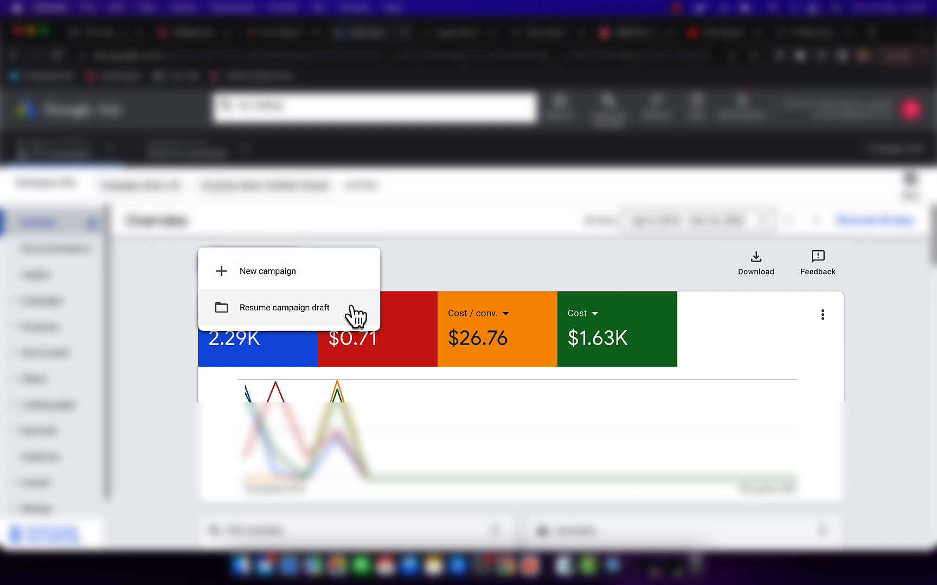
mouse_move(643, 327)
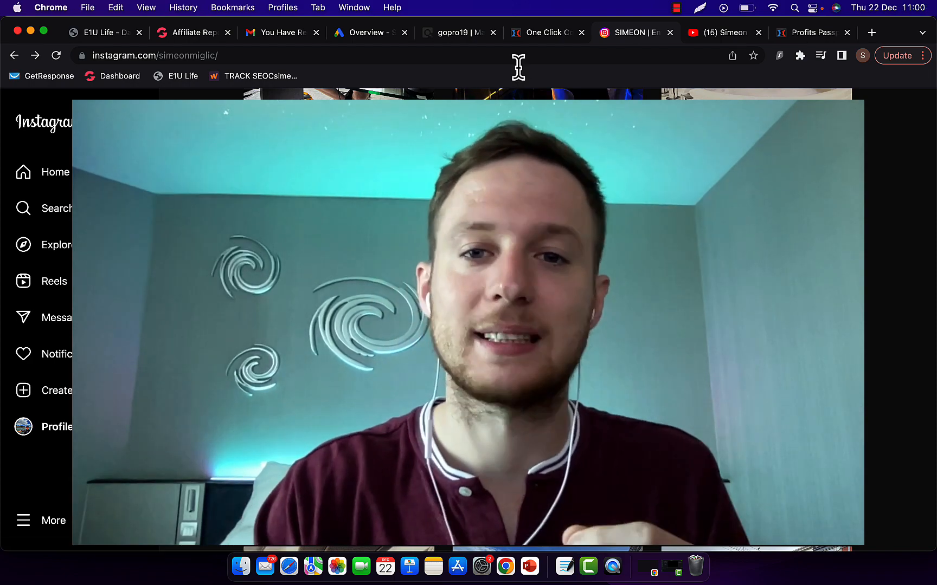
Scroll the One Click Conversion page down to 'Order Your Fresh Business Opportunity Traffic'.
click(546, 32)
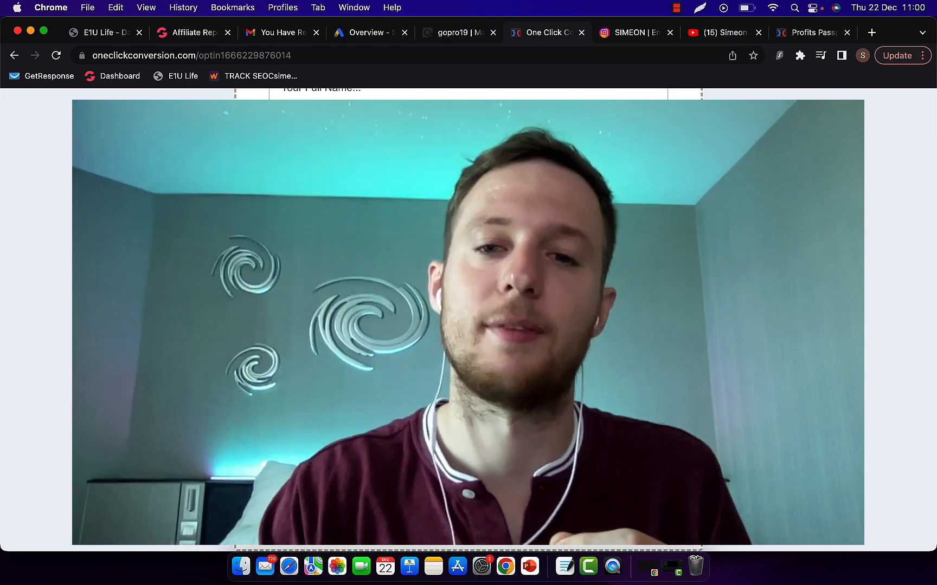
scroll(up, 3)
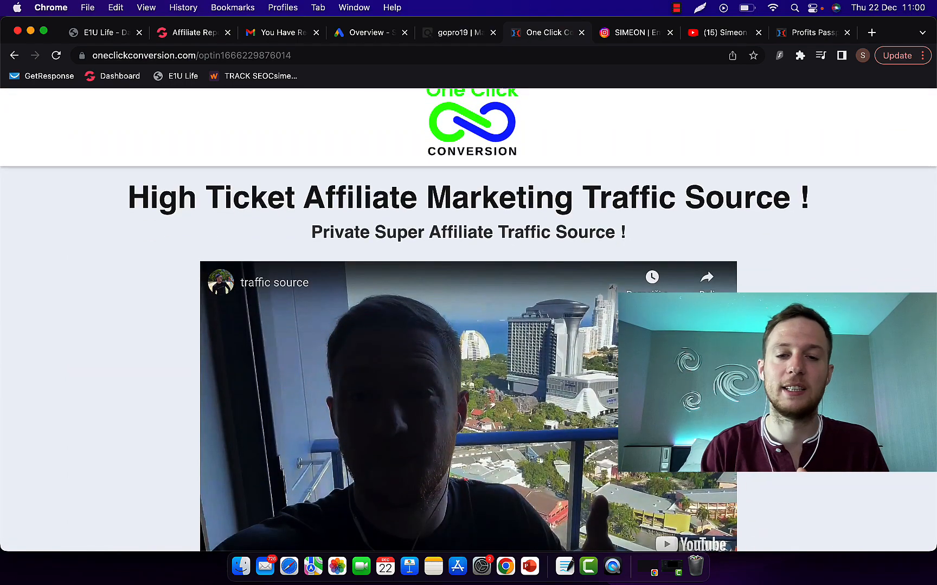
scroll(down, 3)
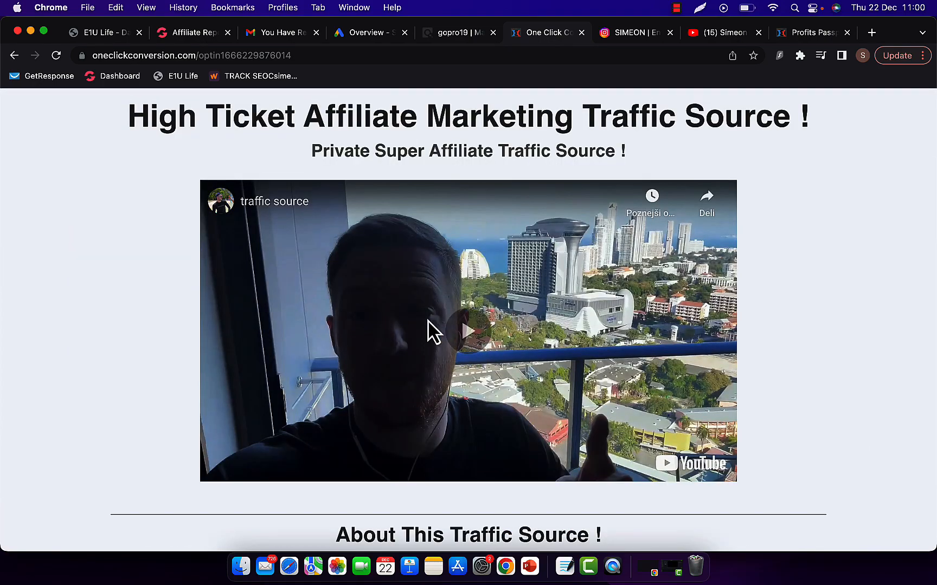
scroll(down, 3)
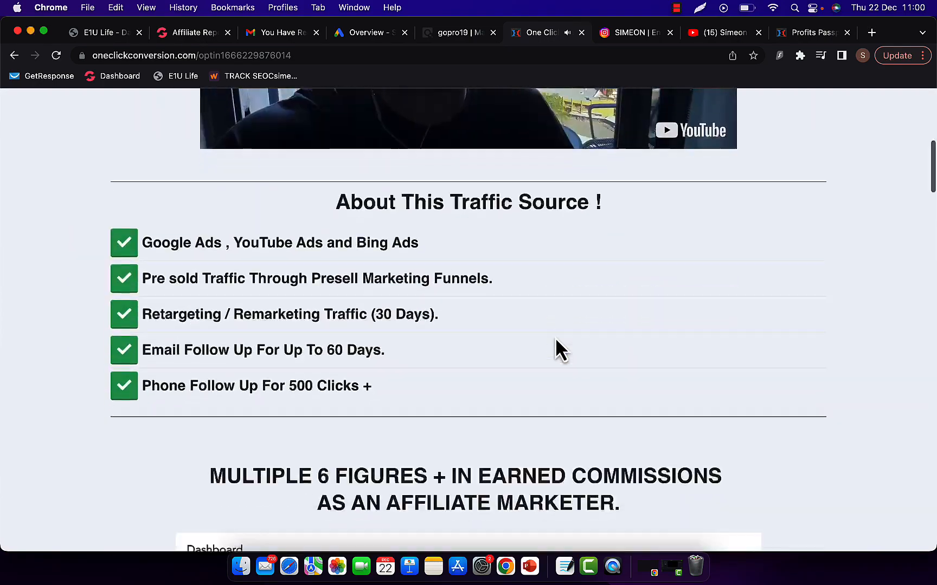
scroll(down, 3)
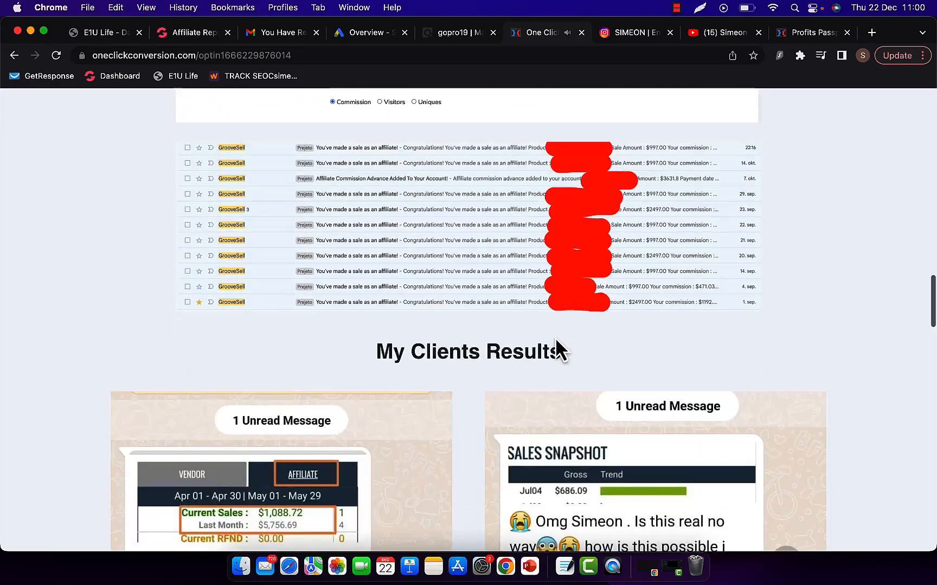
scroll(down, 3)
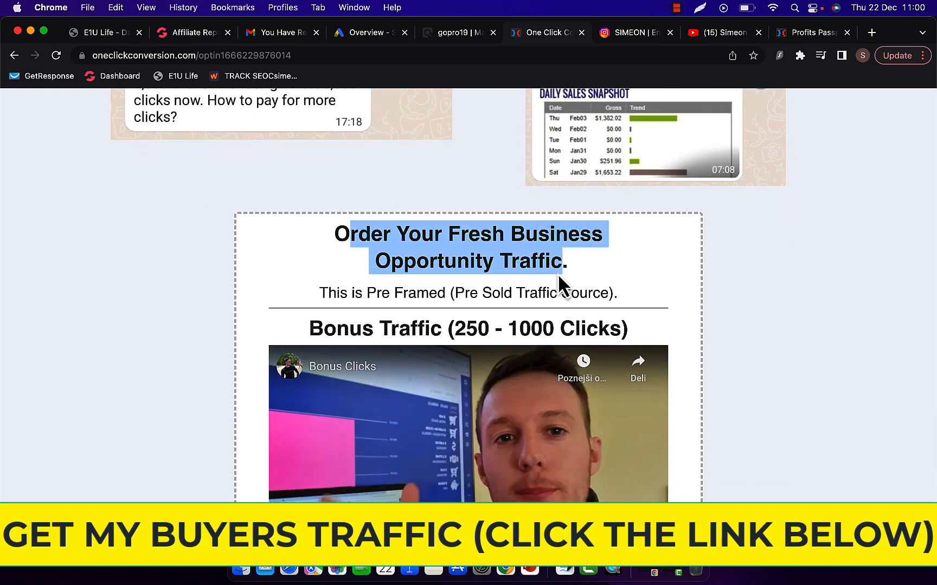
scroll(down, 3)
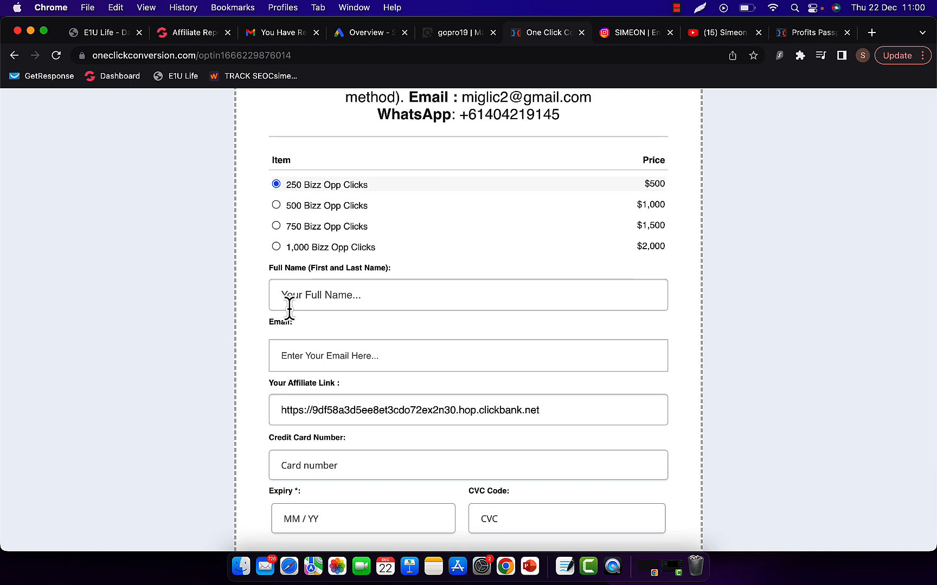
mouse_move(308, 213)
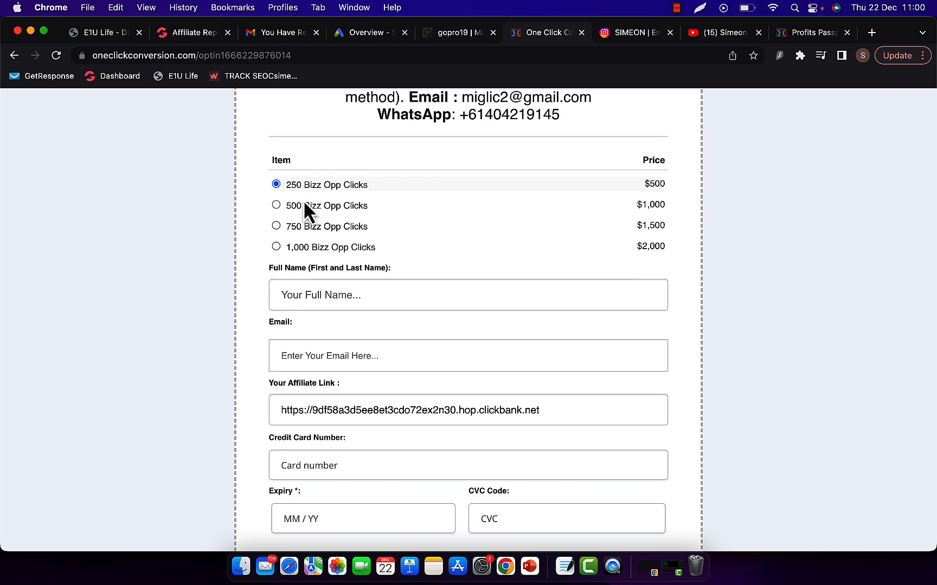
mouse_move(220, 261)
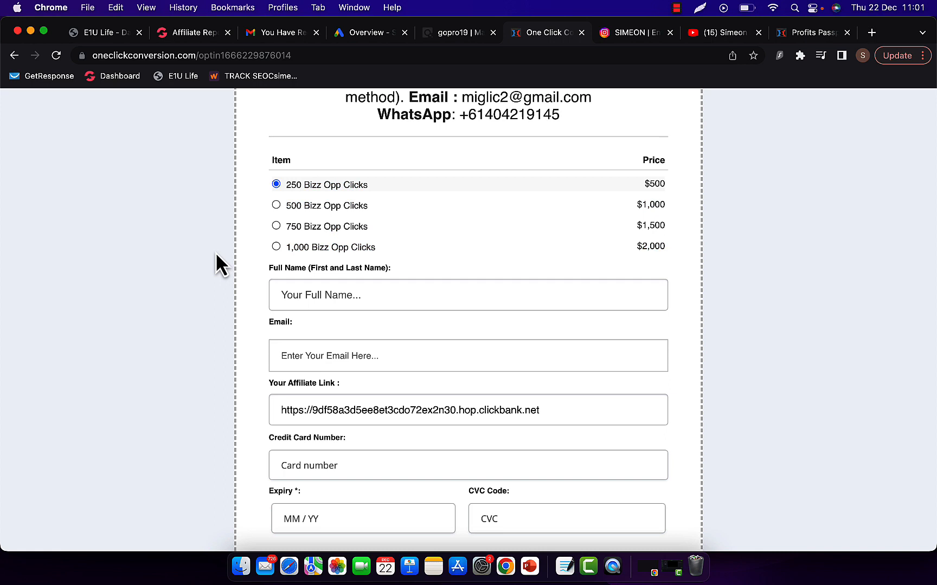
scroll(down, 3)
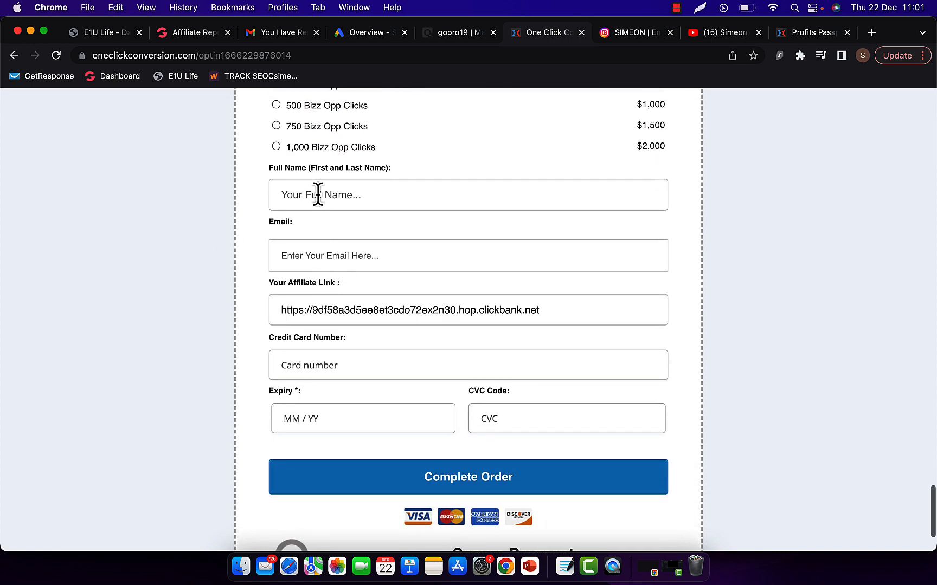
mouse_move(421, 40)
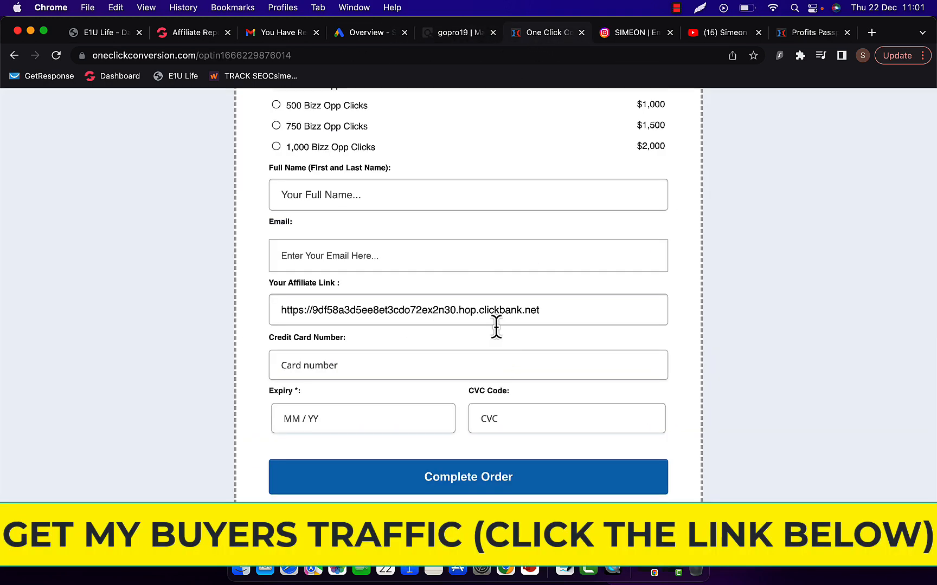
click(467, 310)
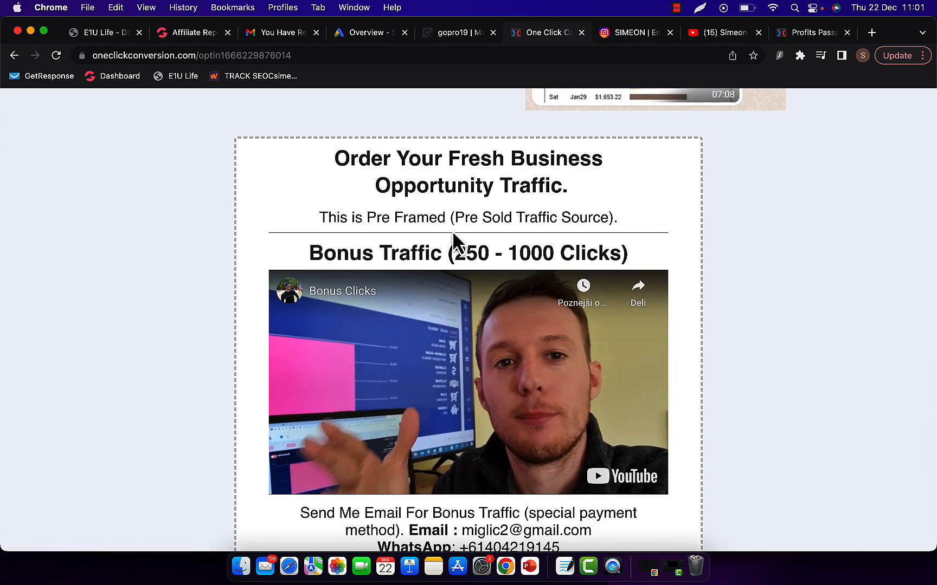
drag(450, 252, 627, 253)
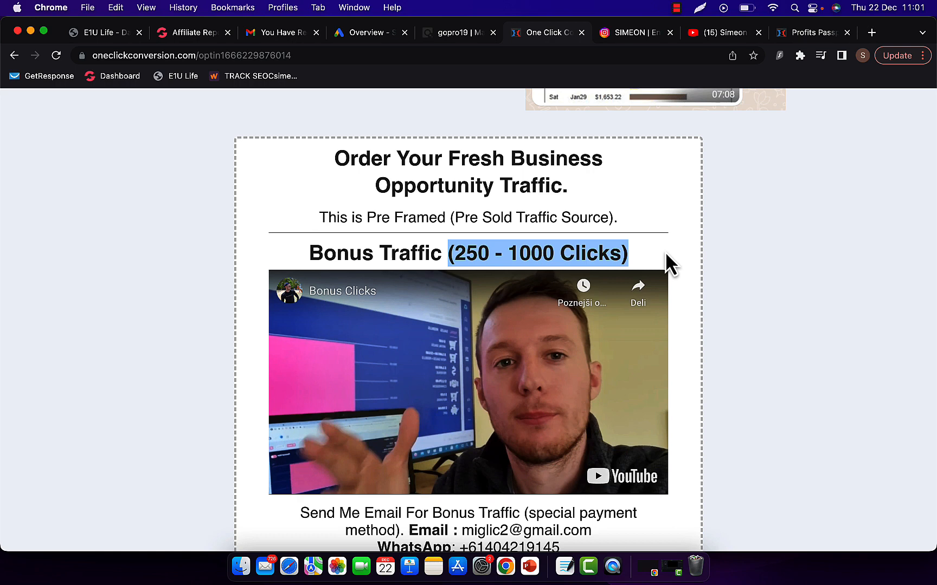
mouse_move(572, 340)
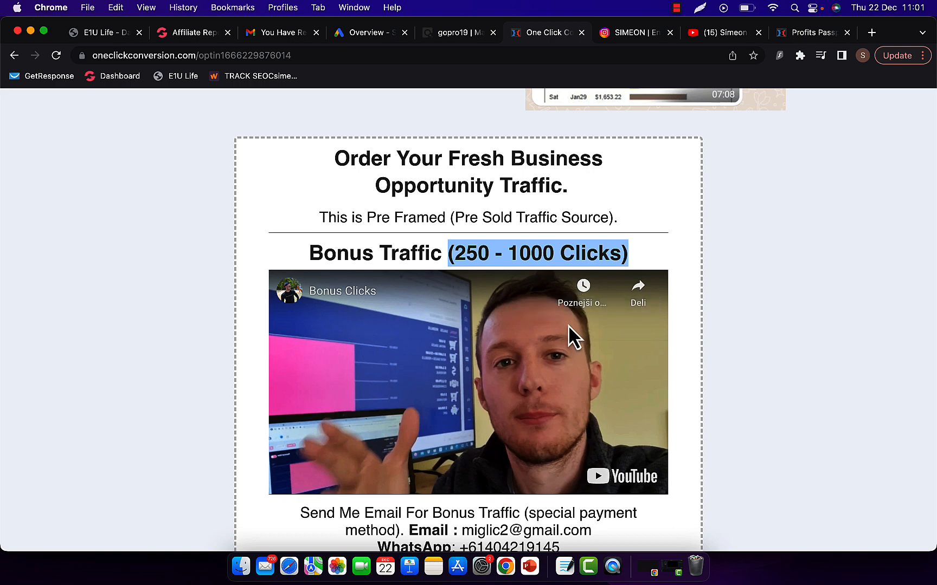
scroll(down, 3)
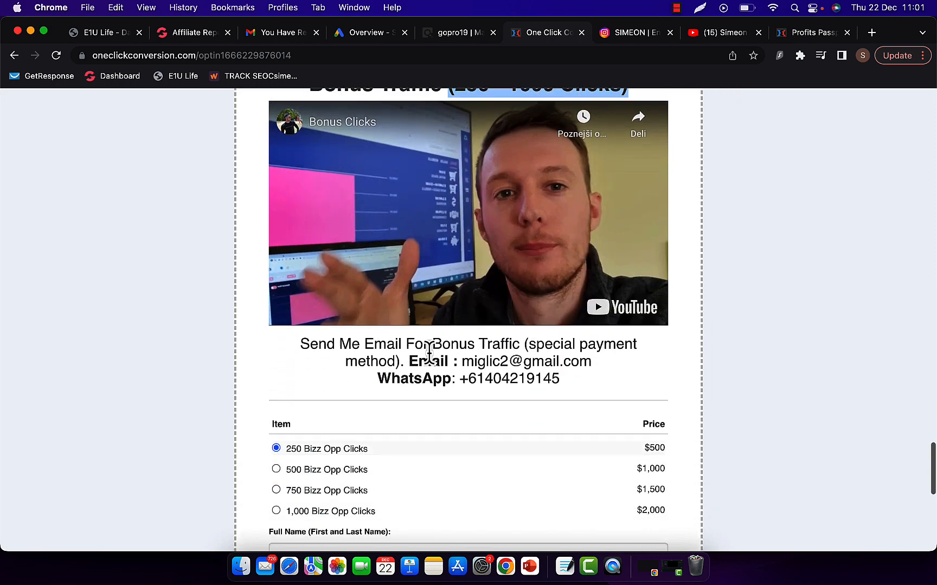
drag(408, 361, 560, 379)
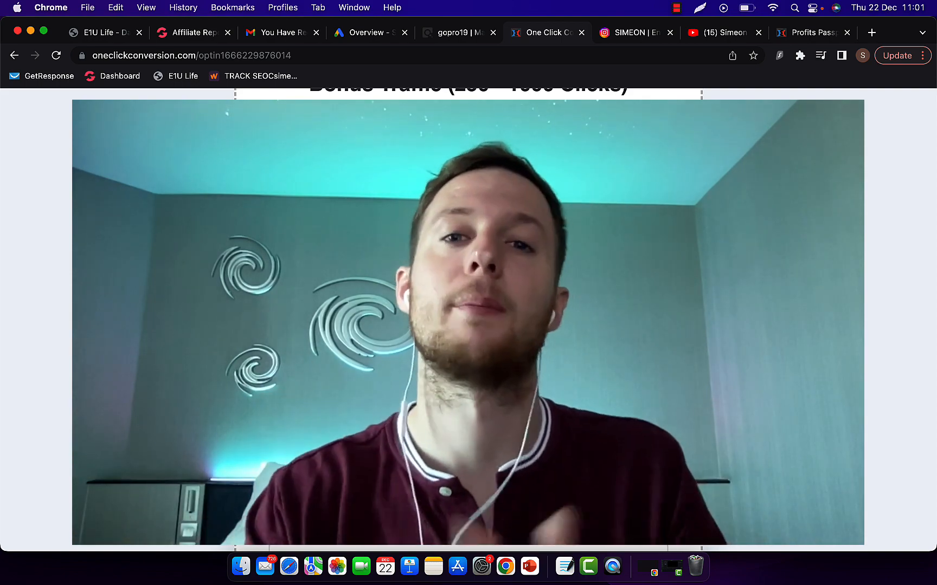
scroll(down, 3)
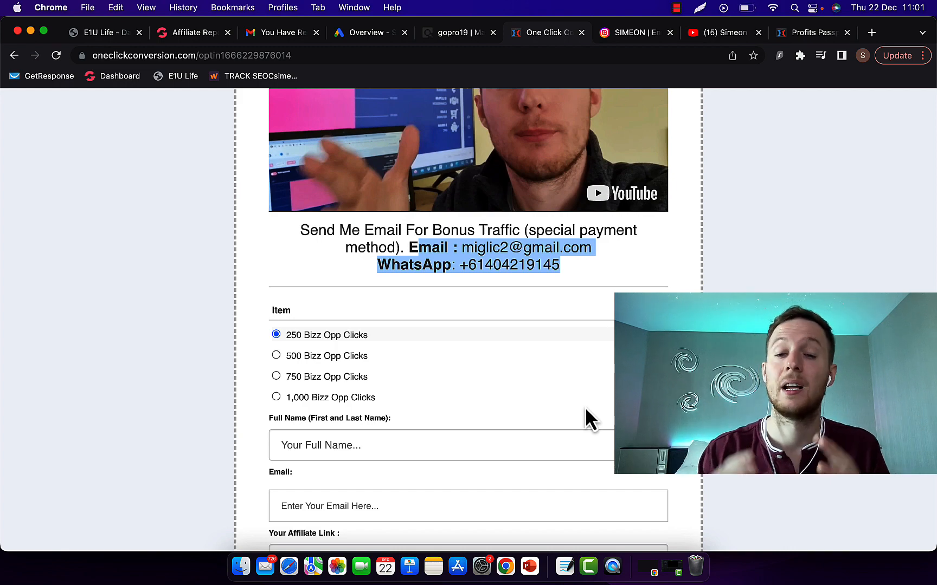
scroll(up, 3)
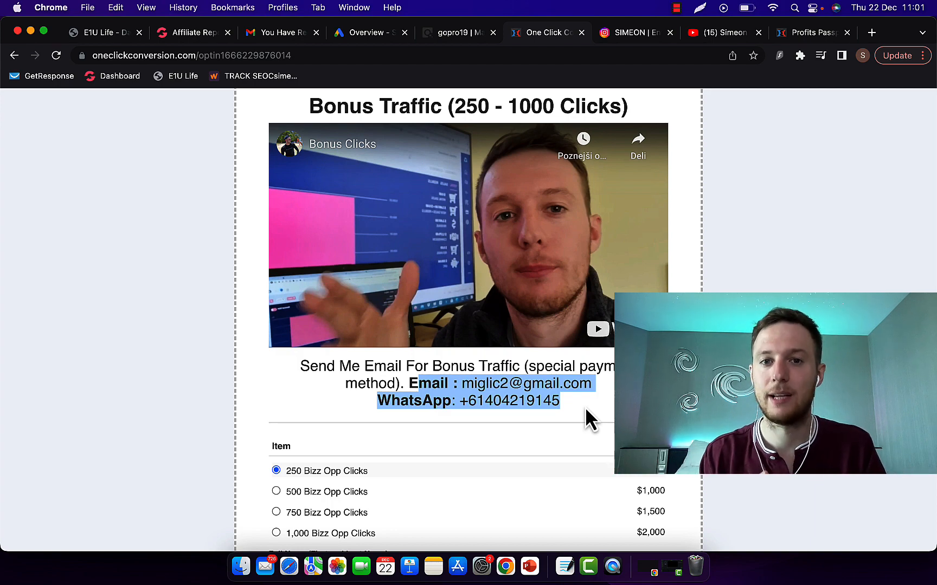
scroll(down, 3)
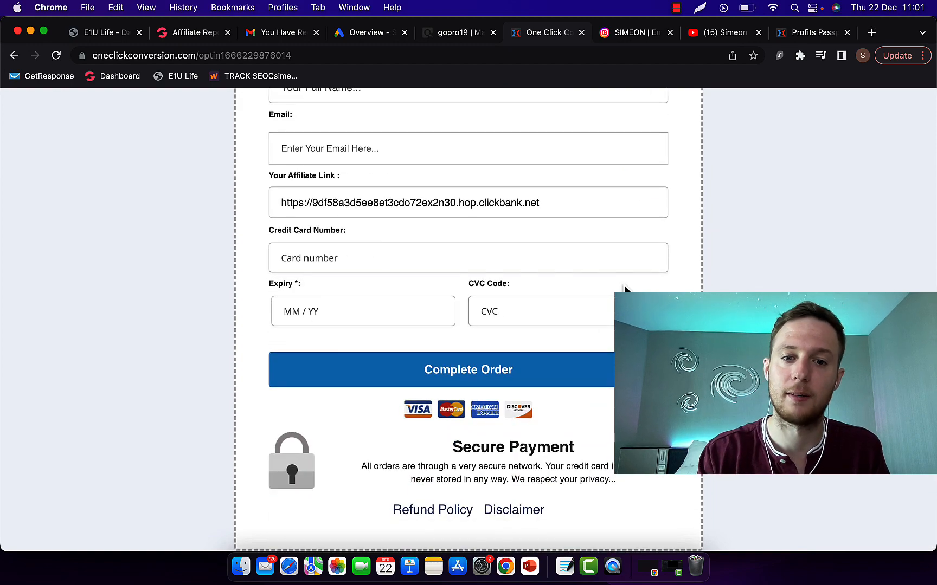
mouse_move(534, 453)
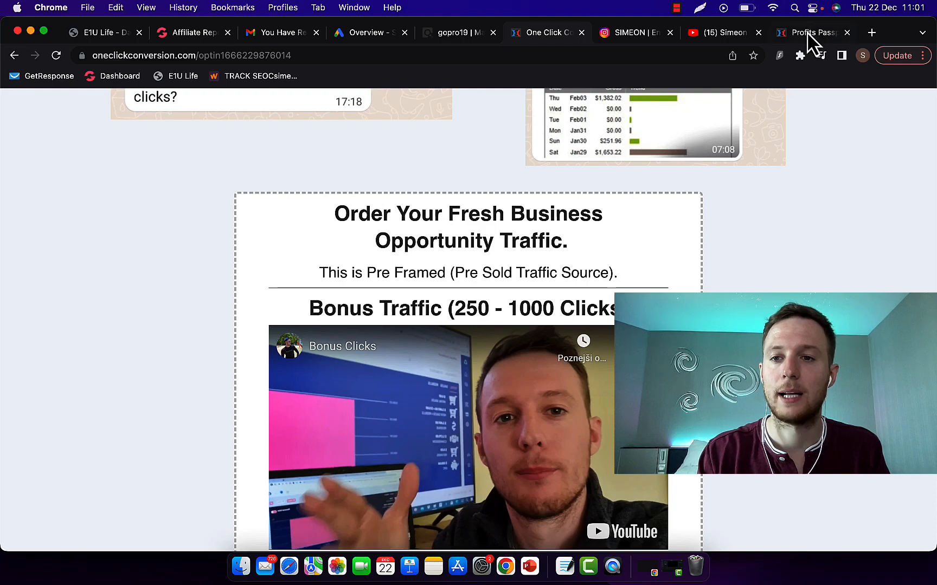
Scroll Profits Passport to the Calendly 'Schedule Free 15 min Call With Me' widget.
click(811, 33)
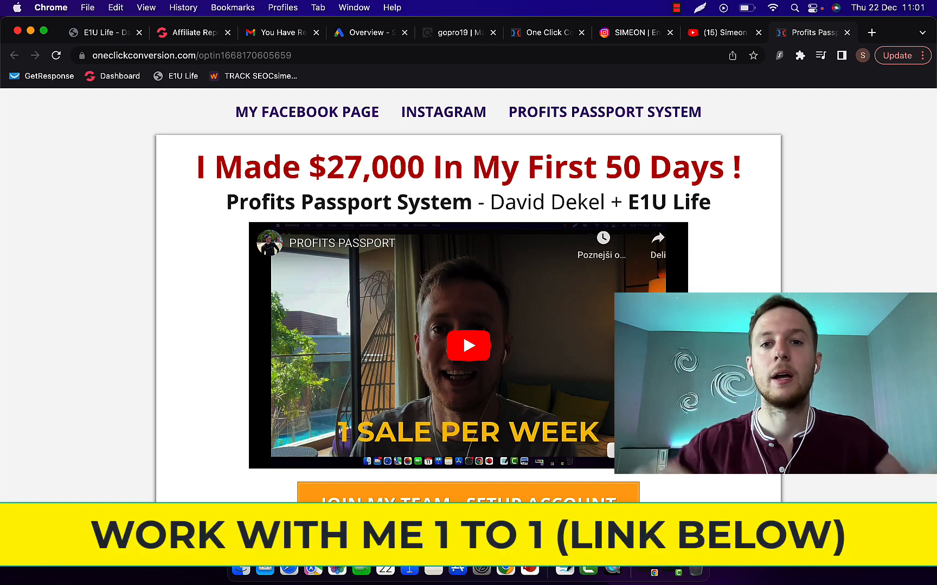
mouse_move(570, 376)
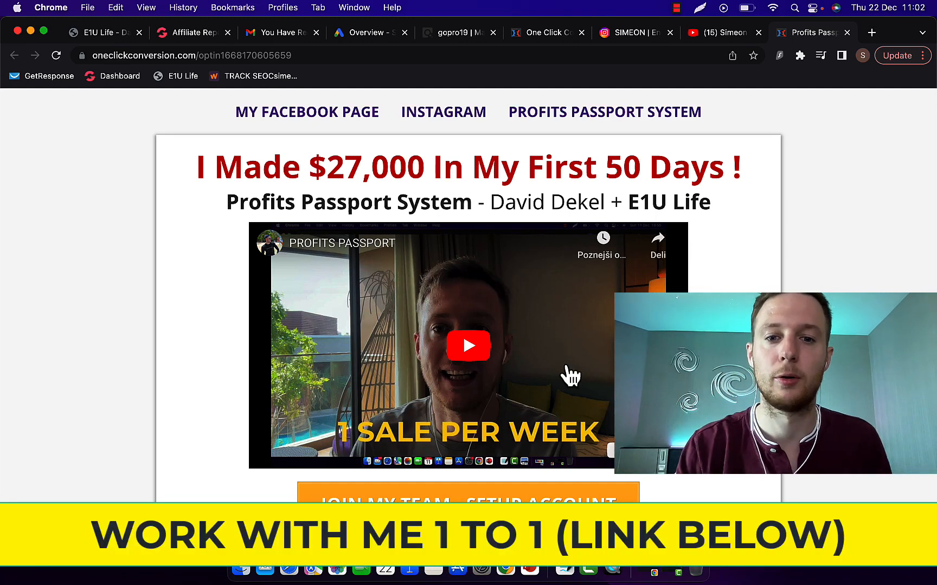
mouse_move(340, 271)
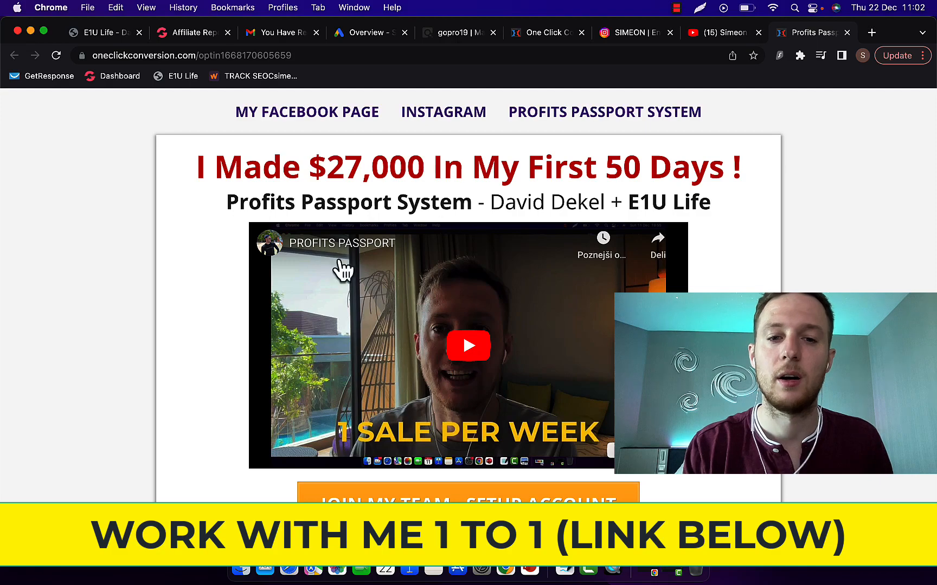
scroll(down, 3)
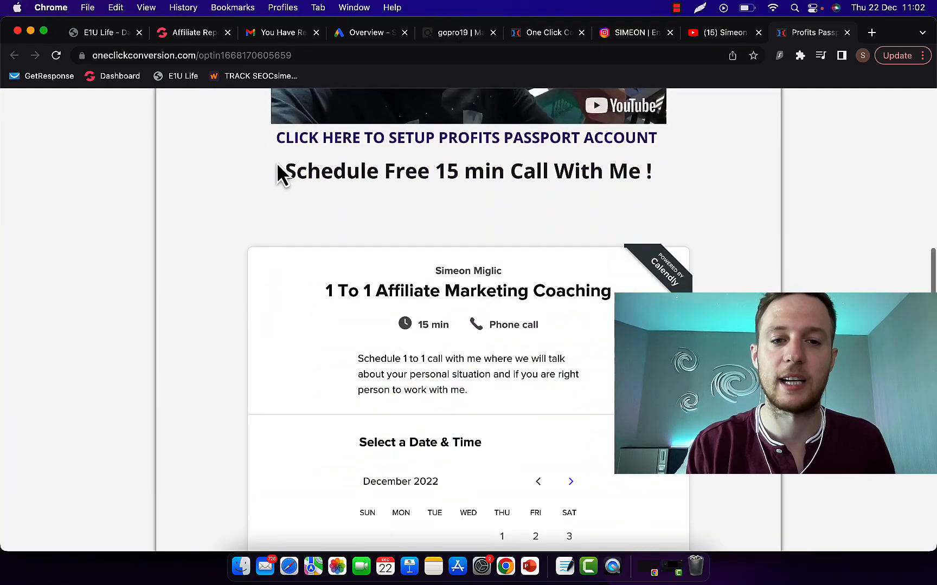
scroll(down, 3)
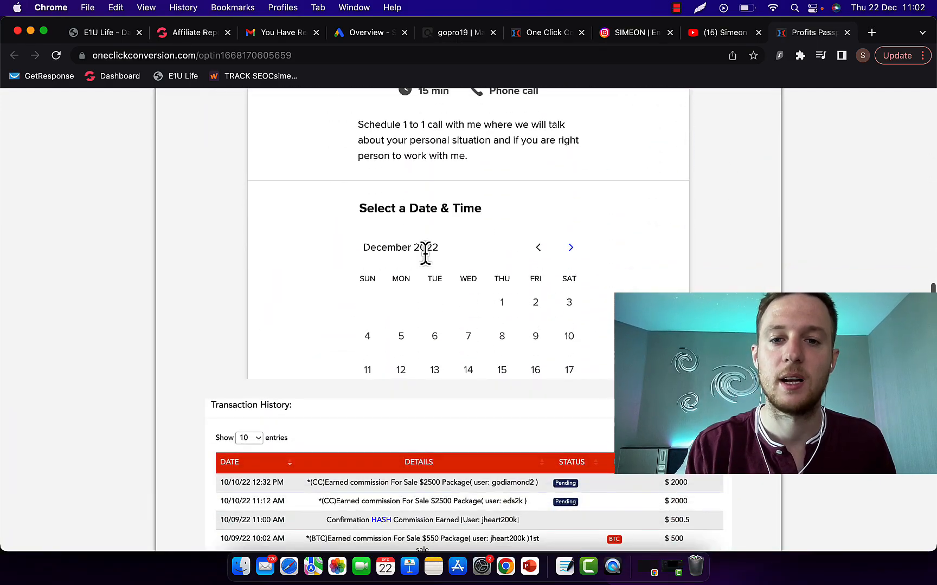
scroll(down, 3)
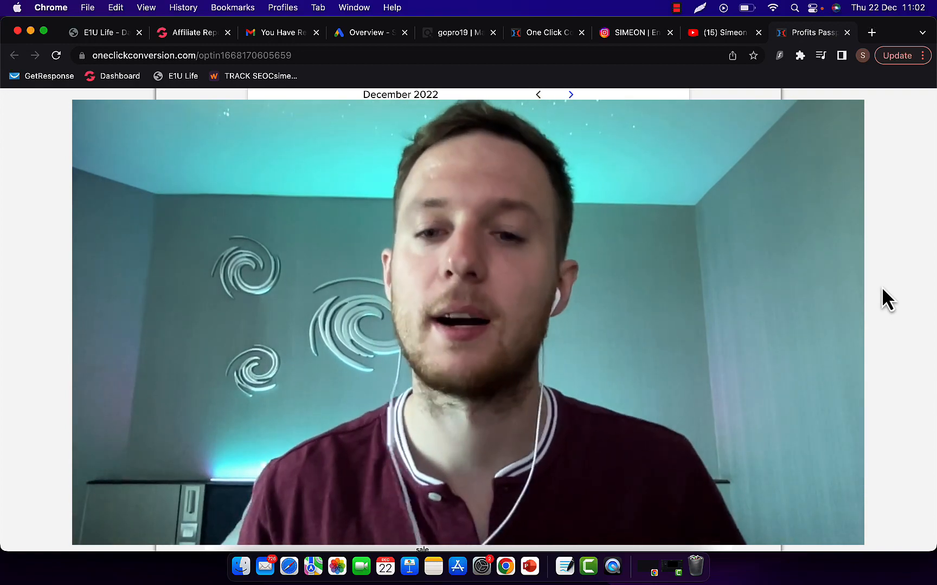
click(719, 32)
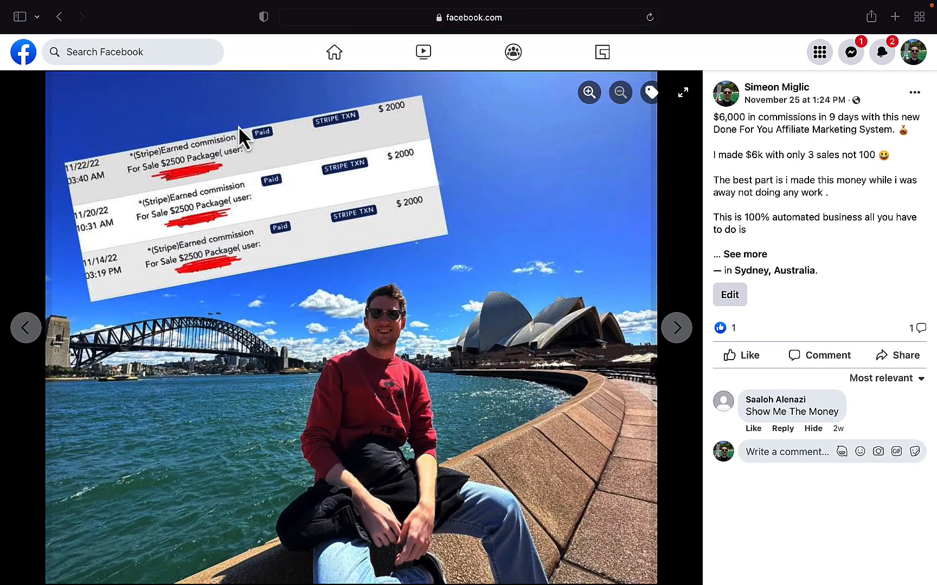
mouse_move(502, 374)
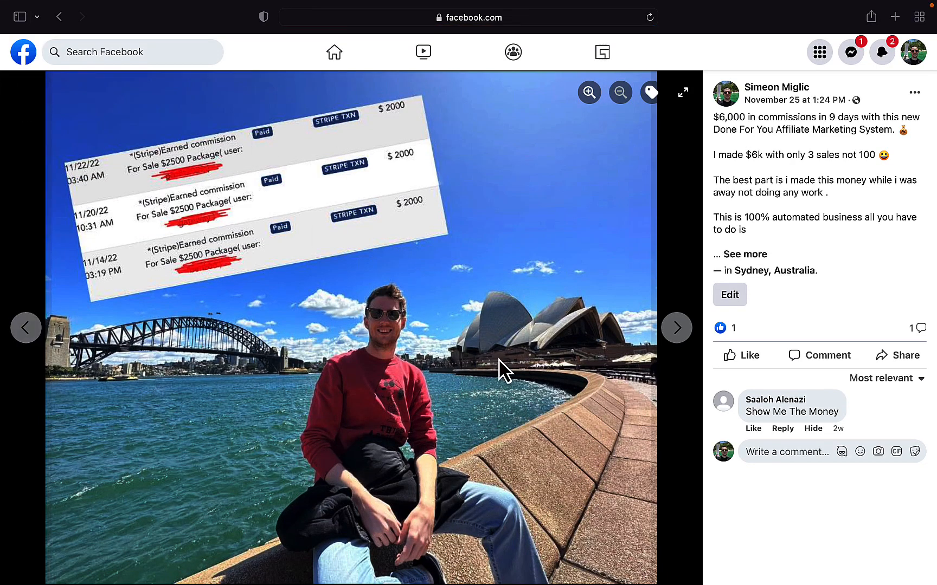